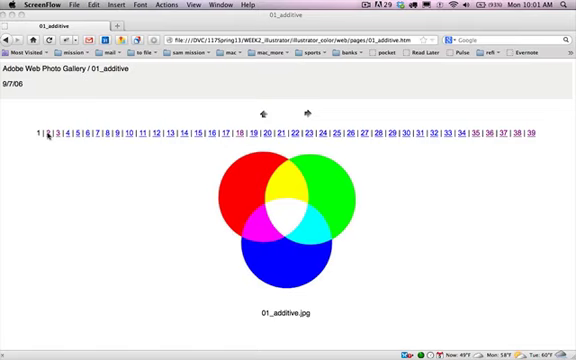
pyautogui.moveTo(244, 180)
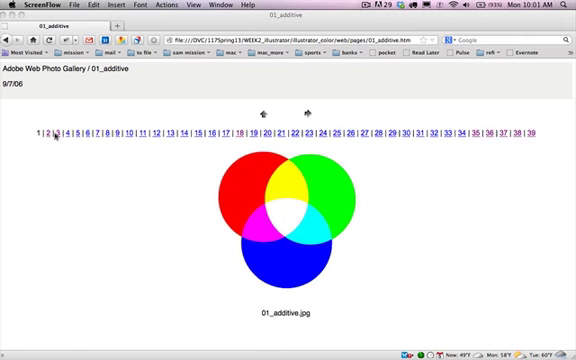
# Advance the gallery to the 02_subtractive slide with overlapping cyan, magenta and yellow circles.
pyautogui.click(306, 110)
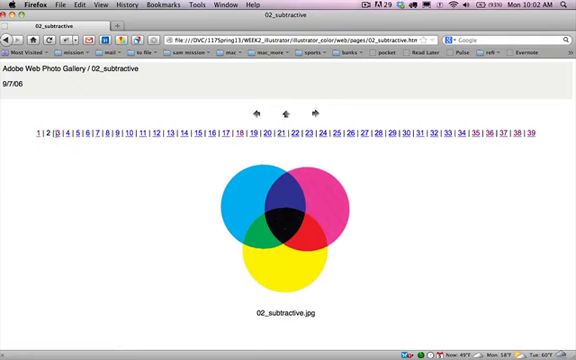
# Advance the gallery to the 03_Monet_london slide showing two Monet London paintings.
pyautogui.click(318, 110)
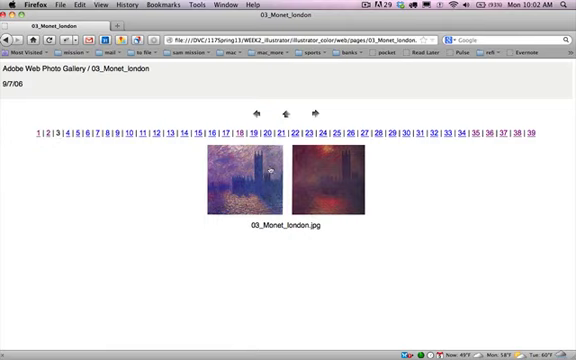
pyautogui.moveTo(64, 164)
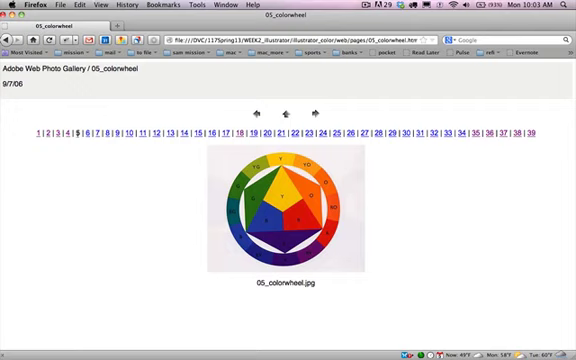
pyautogui.moveTo(288, 206)
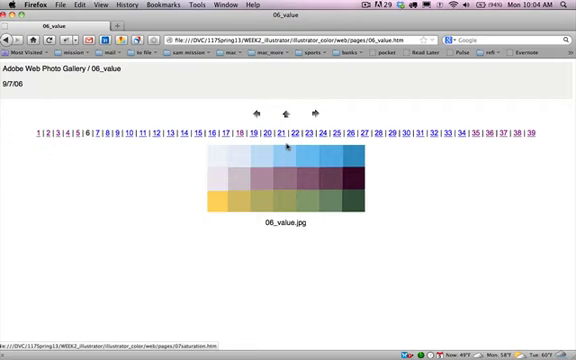
pyautogui.moveTo(288, 156)
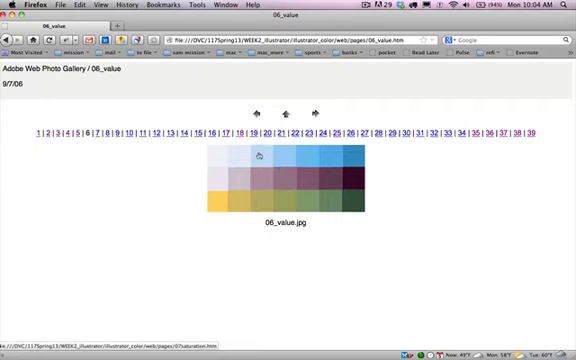
pyautogui.moveTo(348, 162)
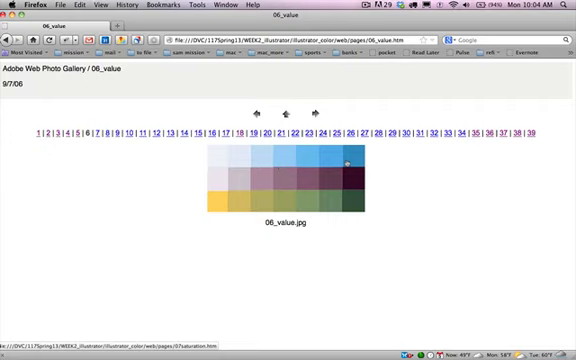
pyautogui.moveTo(278, 158)
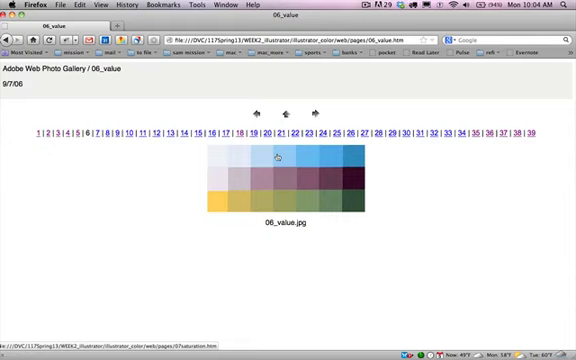
pyautogui.moveTo(114, 154)
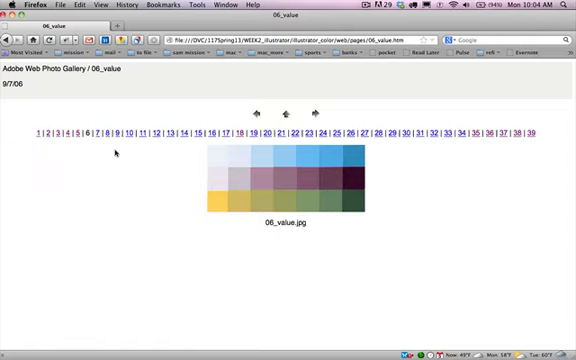
pyautogui.moveTo(96, 132)
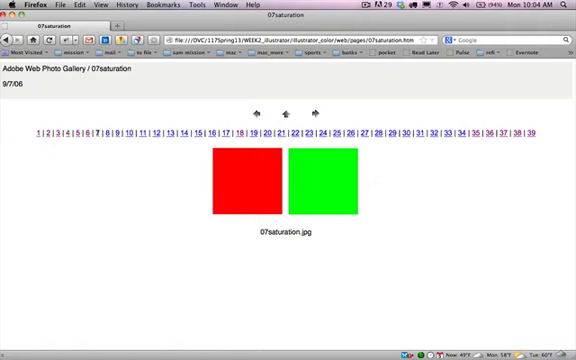
pyautogui.moveTo(296, 188)
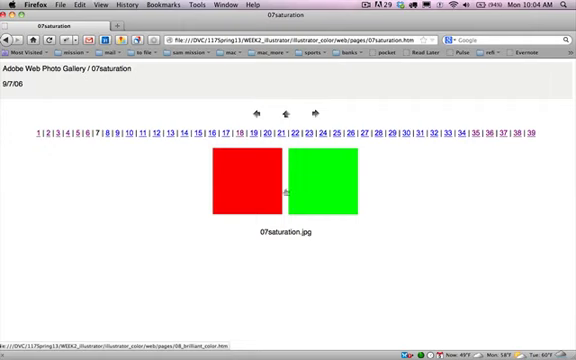
pyautogui.moveTo(248, 188)
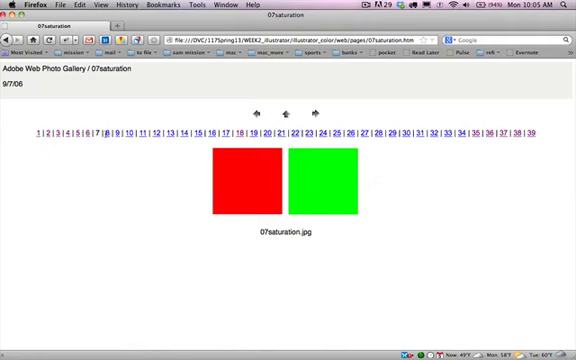
# Advance the gallery to the 08_brilliant_color slide with yellow squares on green and red.
pyautogui.click(320, 110)
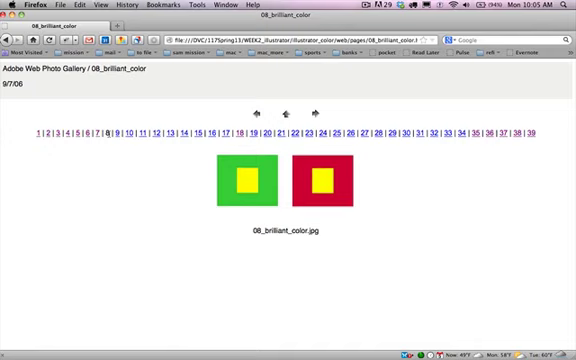